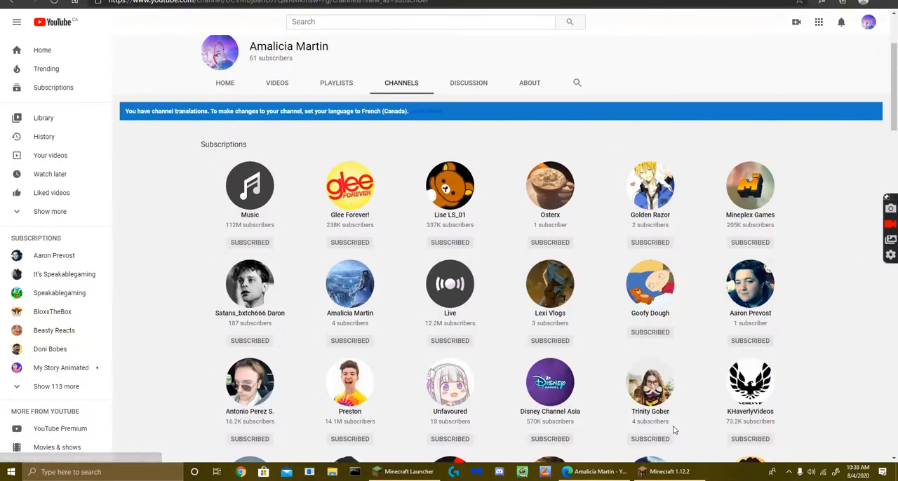
Scroll down through the current channel page
{"action": "scroll", "scroll_direction": "down", "scroll_amount": 3}
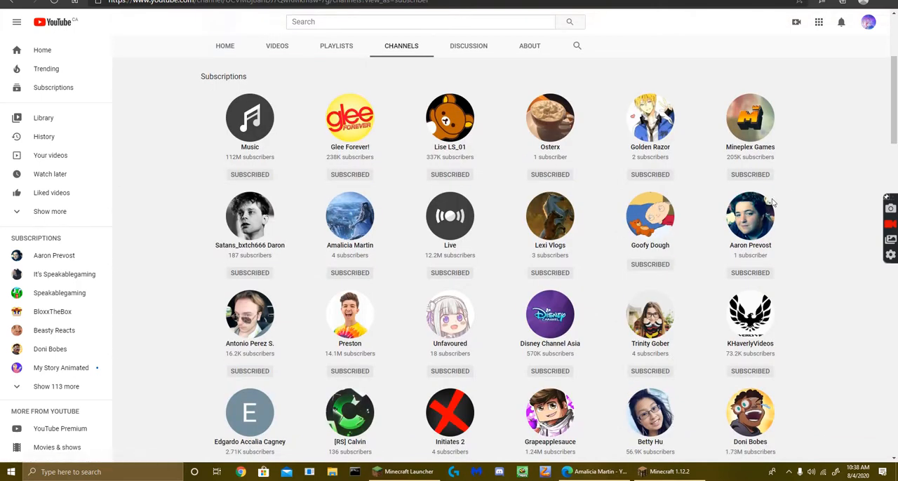
{"action": "scroll", "scroll_direction": "down", "scroll_amount": 3}
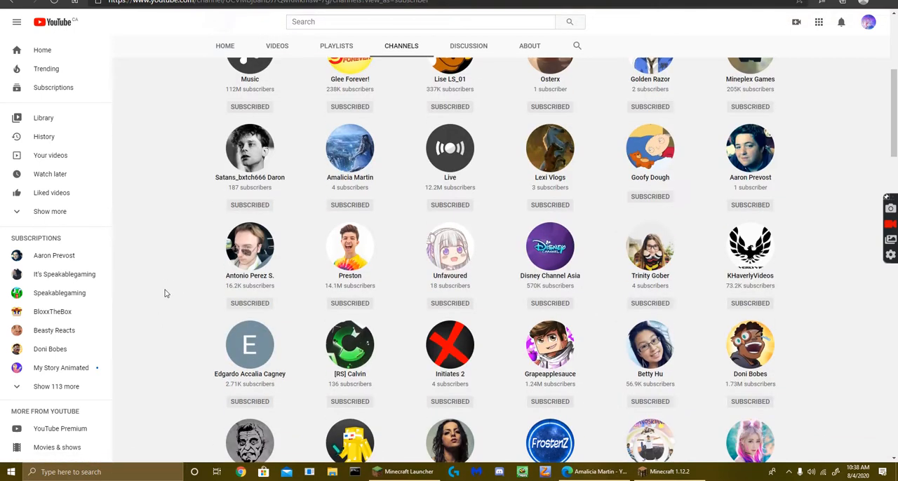
{"action": "scroll", "scroll_direction": "down", "scroll_amount": 3}
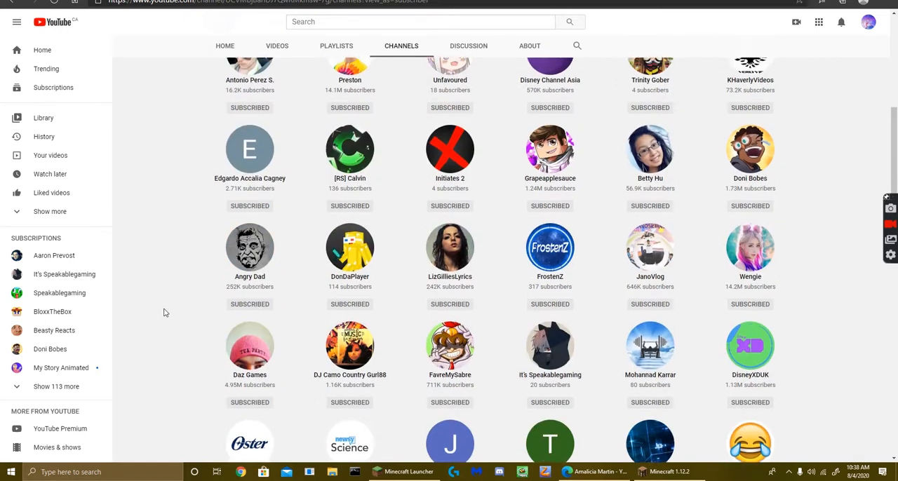
{"action": "scroll", "scroll_direction": "down", "scroll_amount": 3}
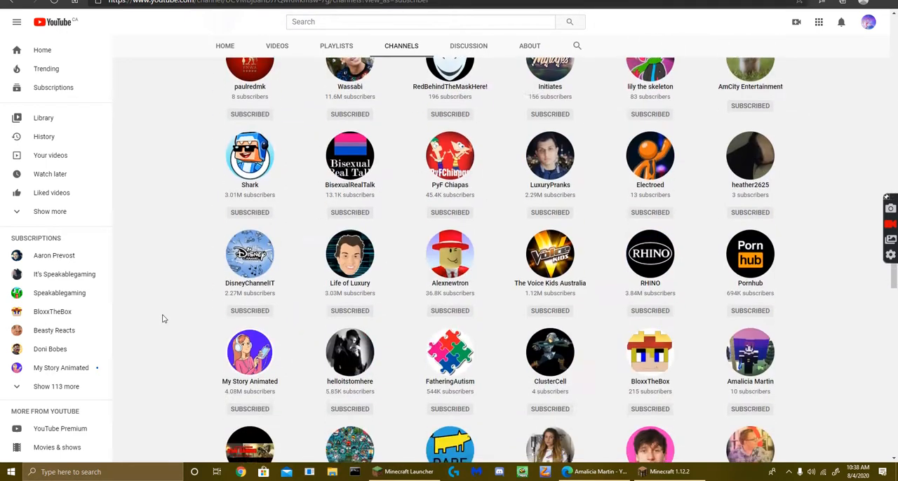
{"action": "scroll", "scroll_direction": "down", "scroll_amount": 3}
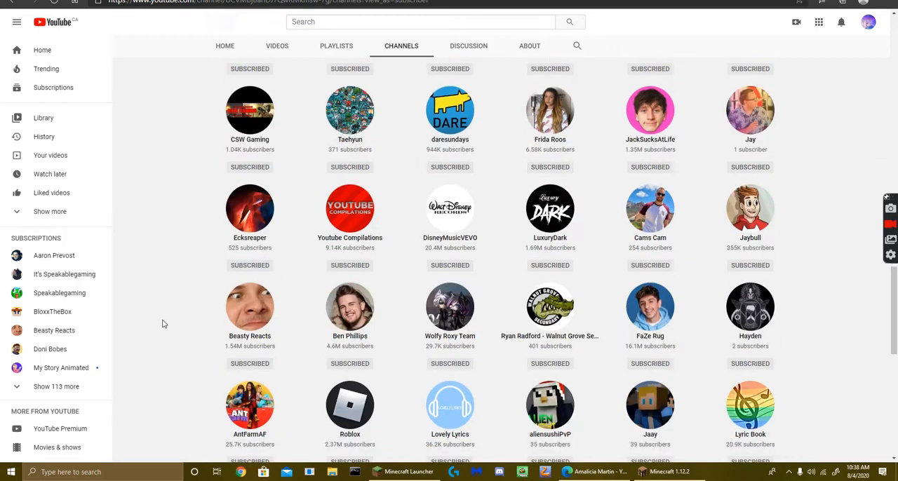
{"action": "scroll", "scroll_direction": "down", "scroll_amount": 3}
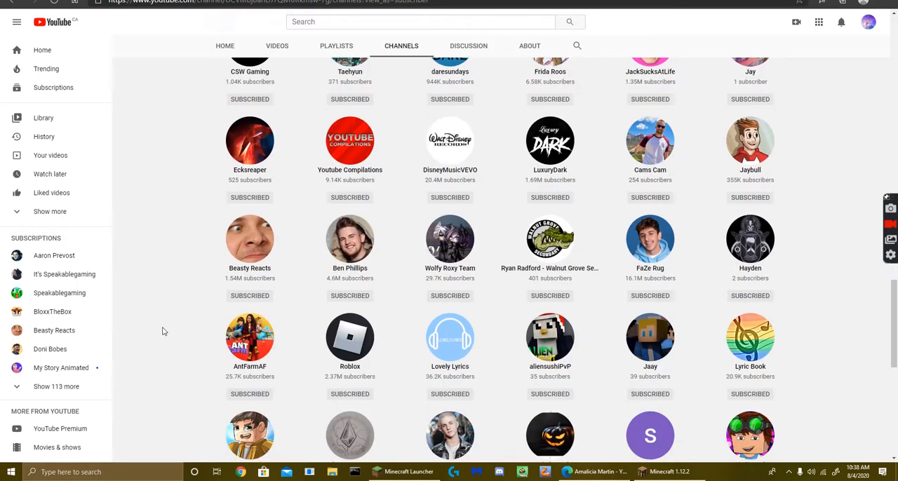
{"action": "scroll", "scroll_direction": "down", "scroll_amount": 3}
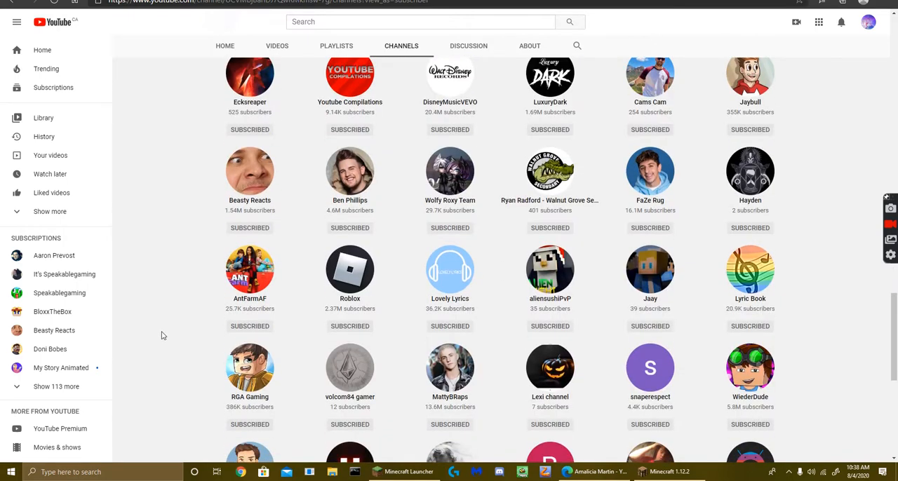
{"action": "scroll", "scroll_direction": "down", "scroll_amount": 3}
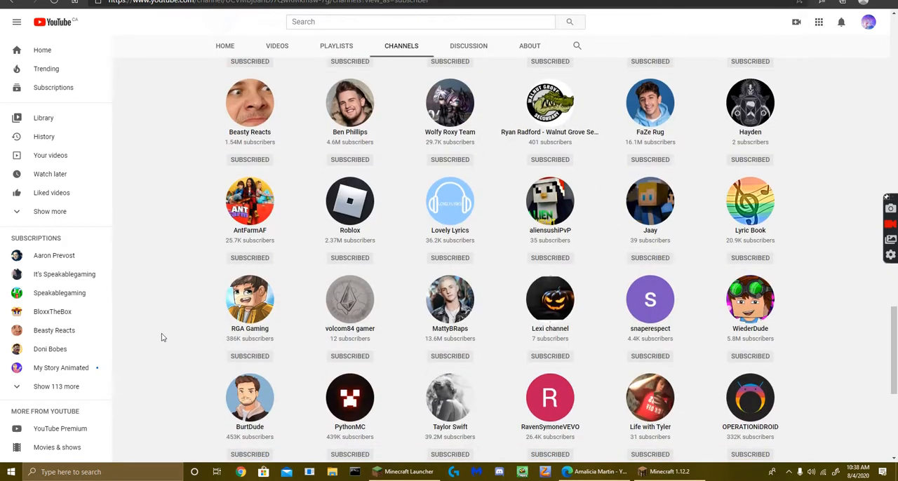
{"action": "scroll", "scroll_direction": "down", "scroll_amount": 3}
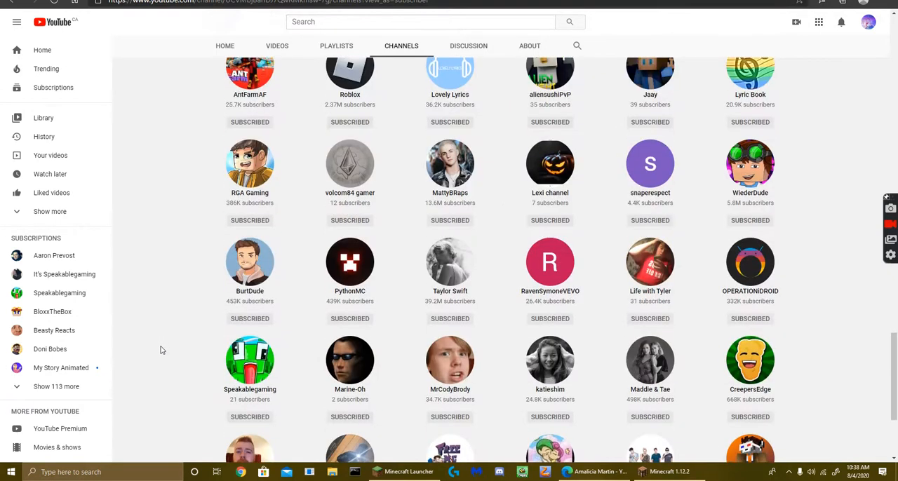
{"action": "scroll", "scroll_direction": "down", "scroll_amount": 3}
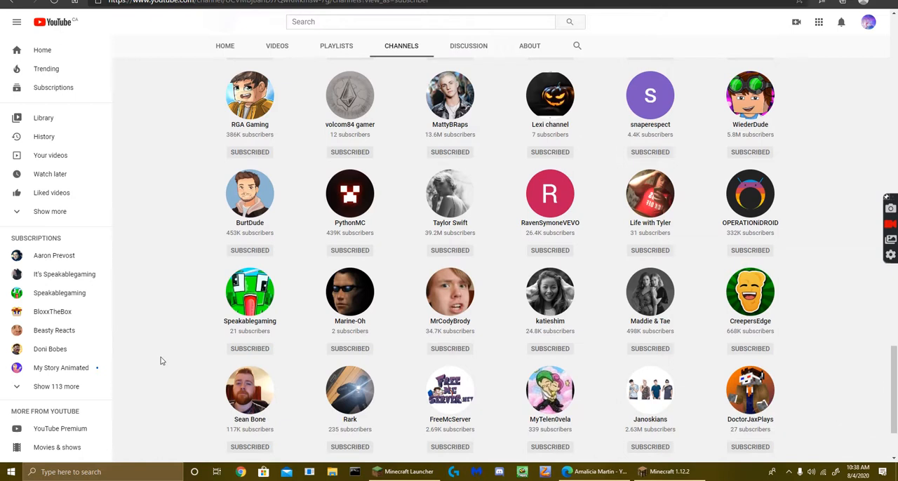
{"action": "scroll", "scroll_direction": "down", "scroll_amount": 3}
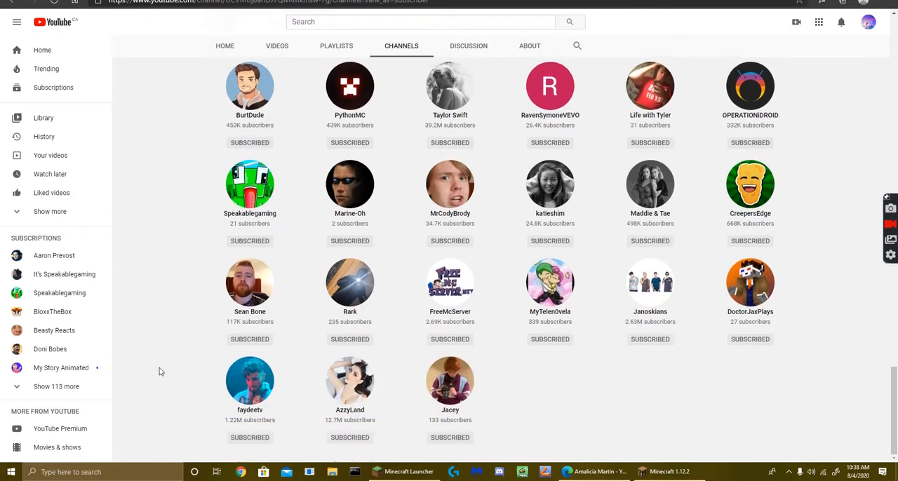
{"action": "mouse_move", "coordinate": [160, 391]}
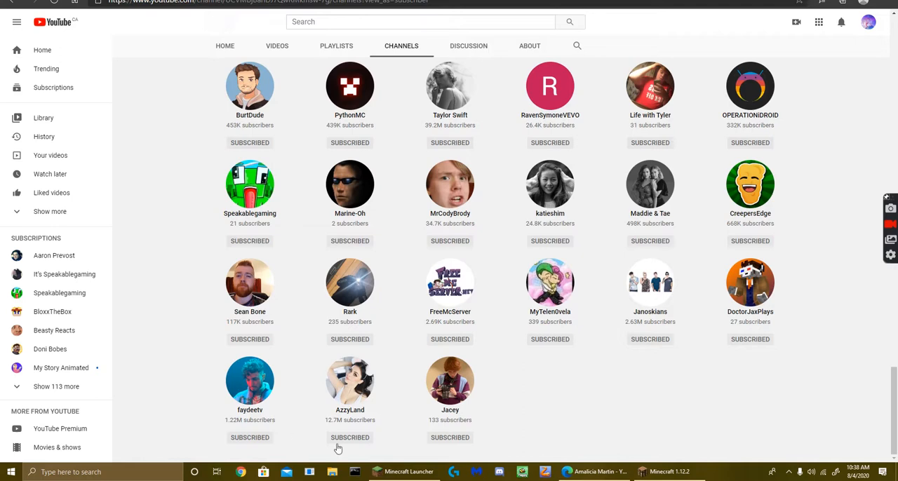
{"action": "mouse_move", "coordinate": [390, 347]}
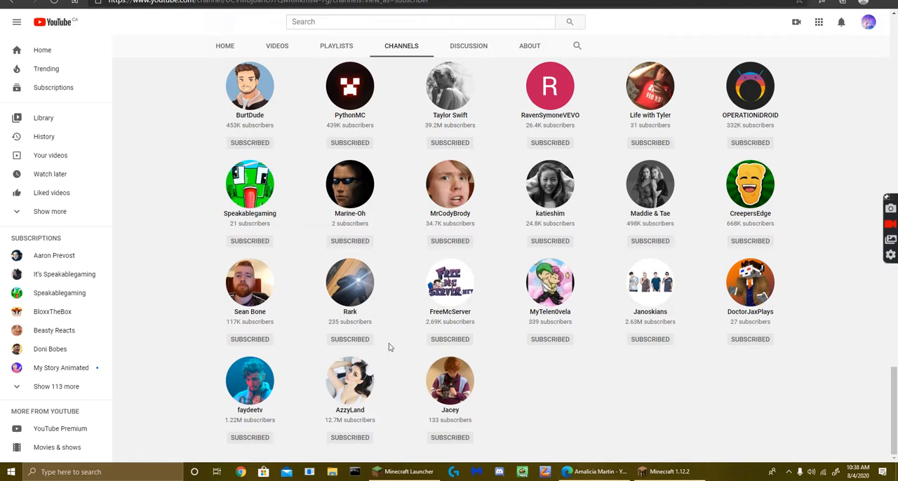
{"action": "scroll", "scroll_direction": "down", "scroll_amount": 3}
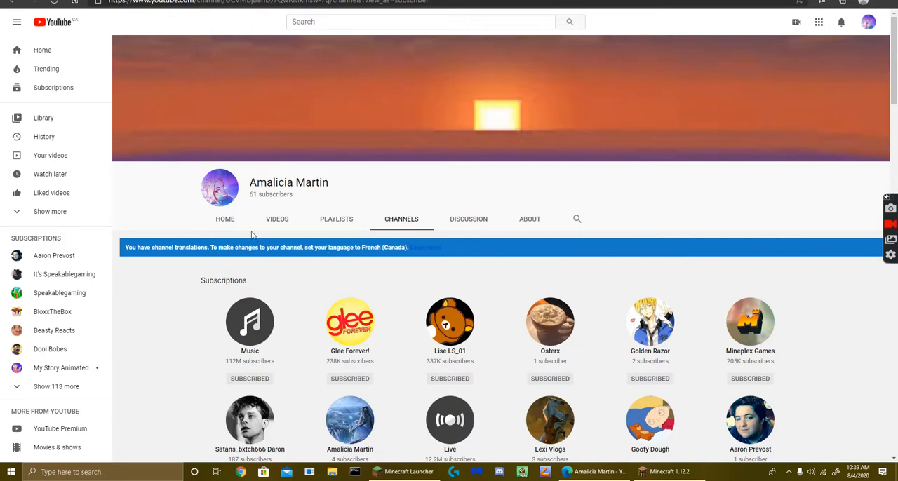
Go to the channel's Home tab, then show its Videos uploads list
{"action": "left_click", "coordinate": [225, 219]}
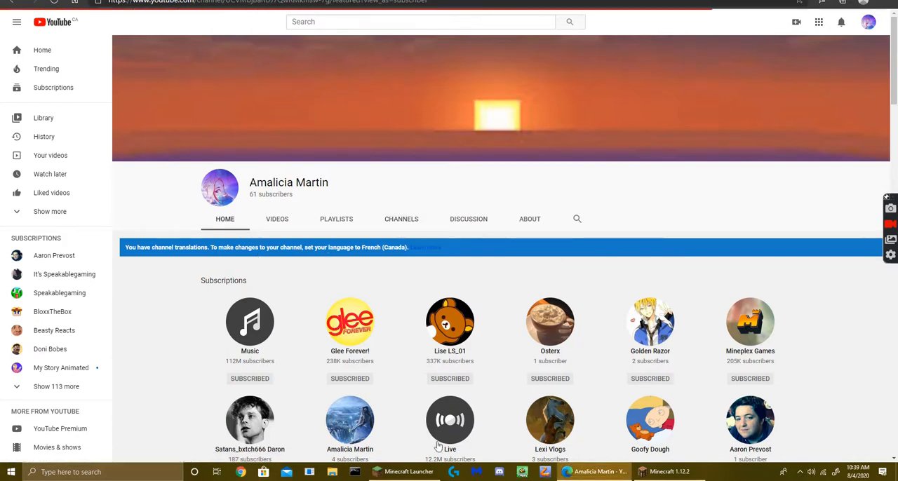
{"action": "left_click", "coordinate": [276, 219]}
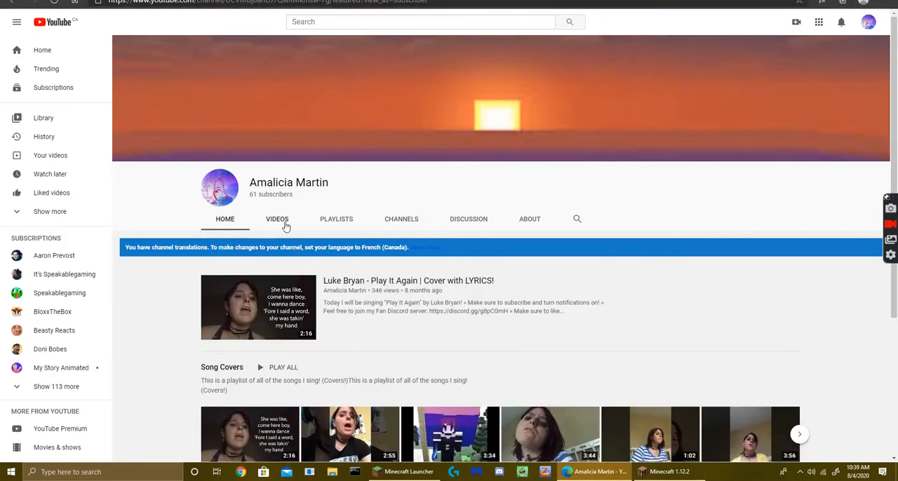
{"action": "left_click", "coordinate": [276, 219]}
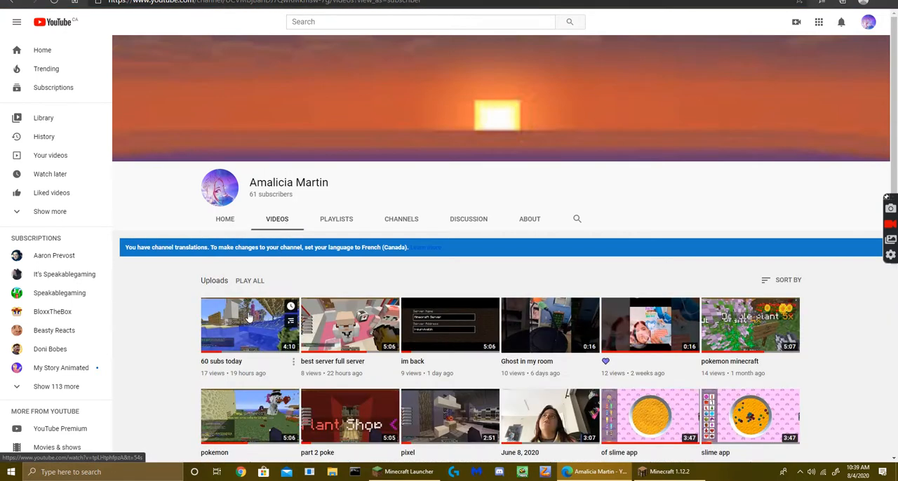
{"action": "mouse_move", "coordinate": [519, 368]}
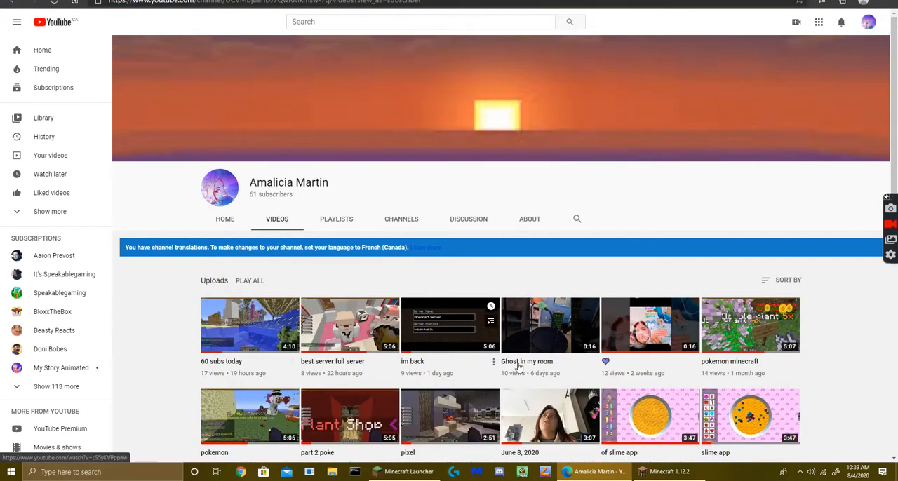
{"action": "scroll", "scroll_direction": "down", "scroll_amount": 3}
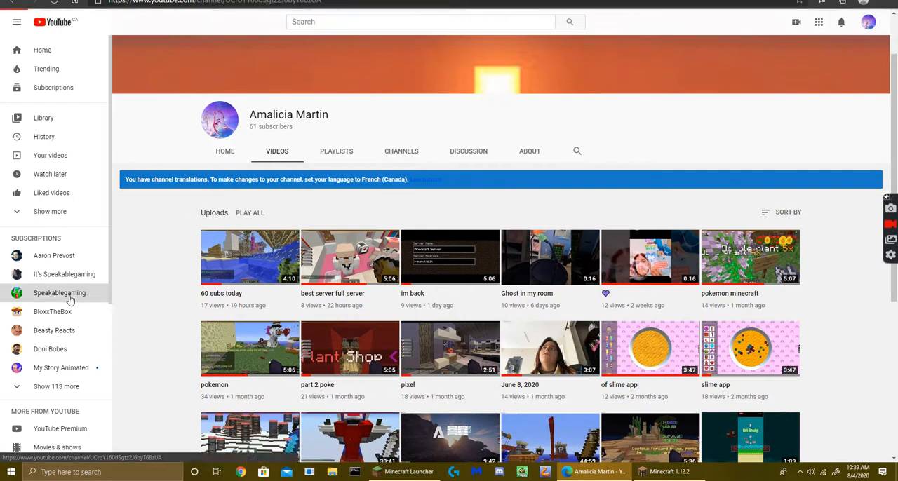
Open the 21-subscriber gaming channel, then It's Speakablegaming, from the sidebar subscriptions
{"action": "left_click", "coordinate": [59, 293]}
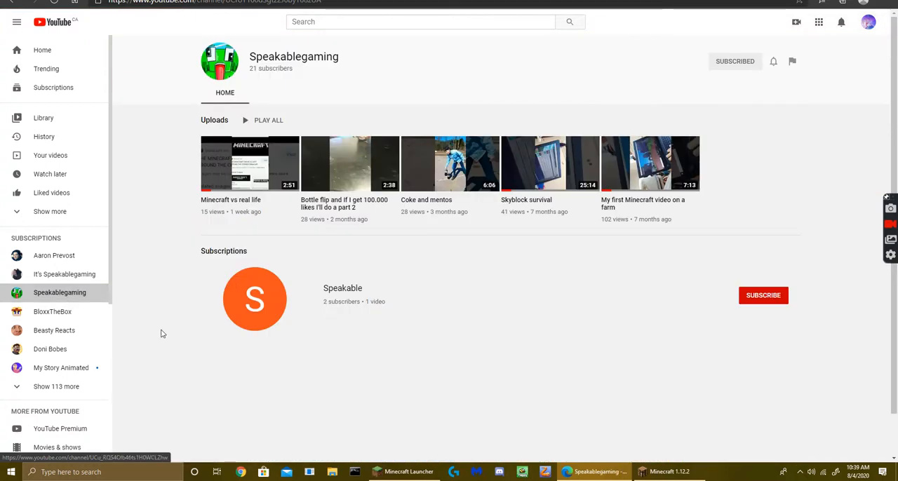
{"action": "mouse_move", "coordinate": [264, 88]}
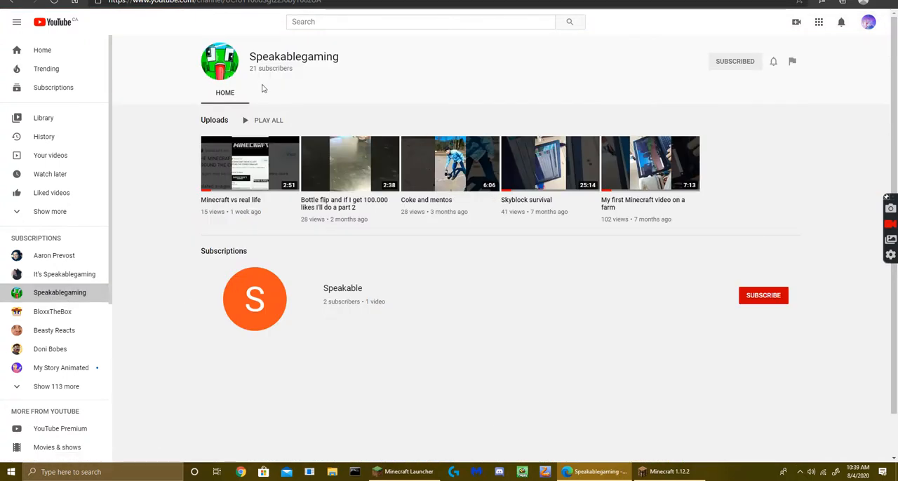
{"action": "mouse_move", "coordinate": [313, 276]}
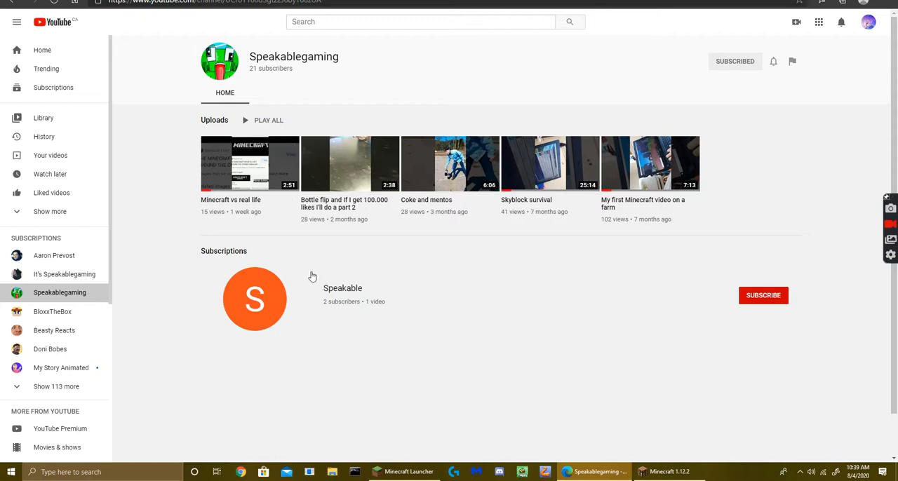
{"action": "mouse_move", "coordinate": [167, 345]}
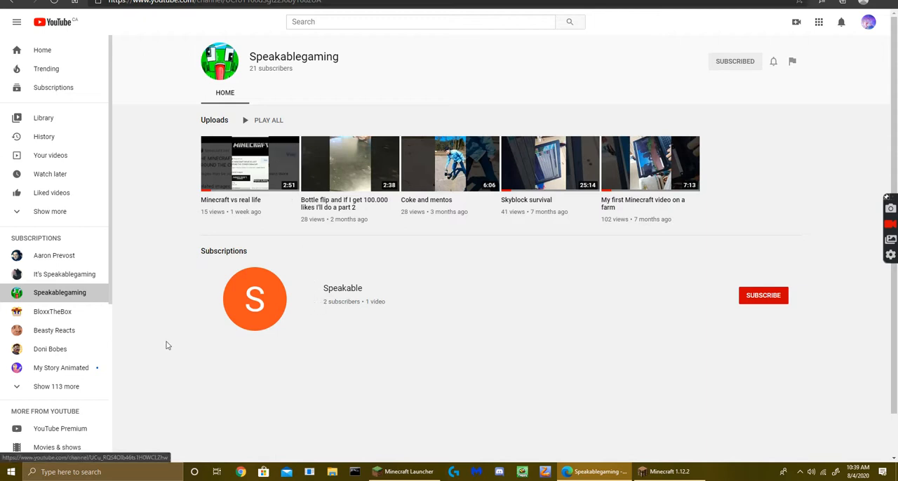
{"action": "mouse_move", "coordinate": [59, 293]}
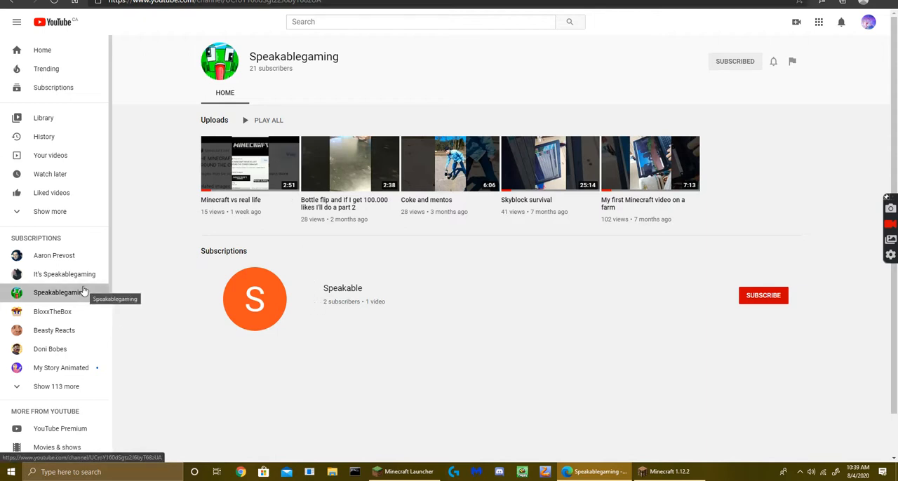
{"action": "left_click", "coordinate": [64, 274]}
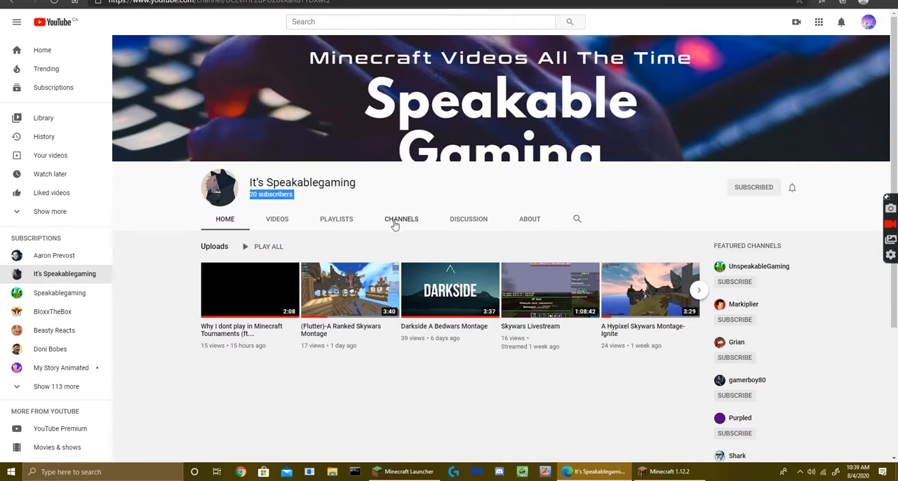
{"action": "mouse_move", "coordinate": [238, 218]}
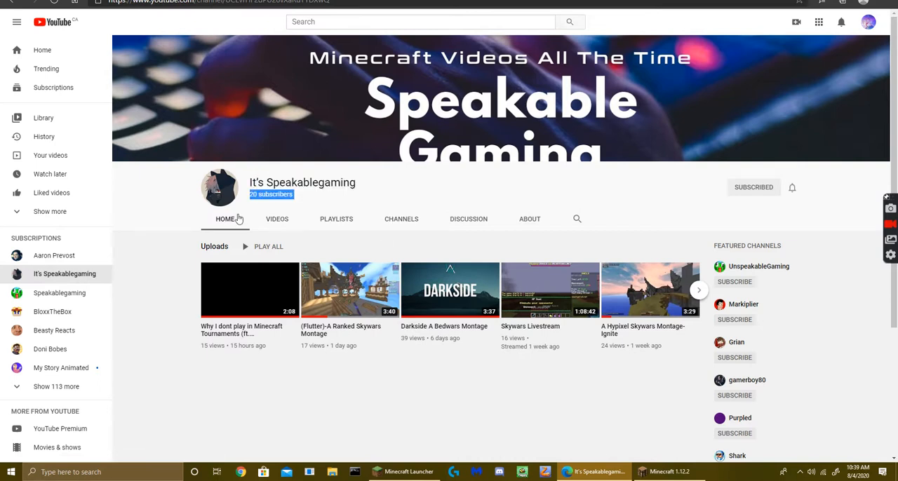
{"action": "mouse_move", "coordinate": [512, 277]}
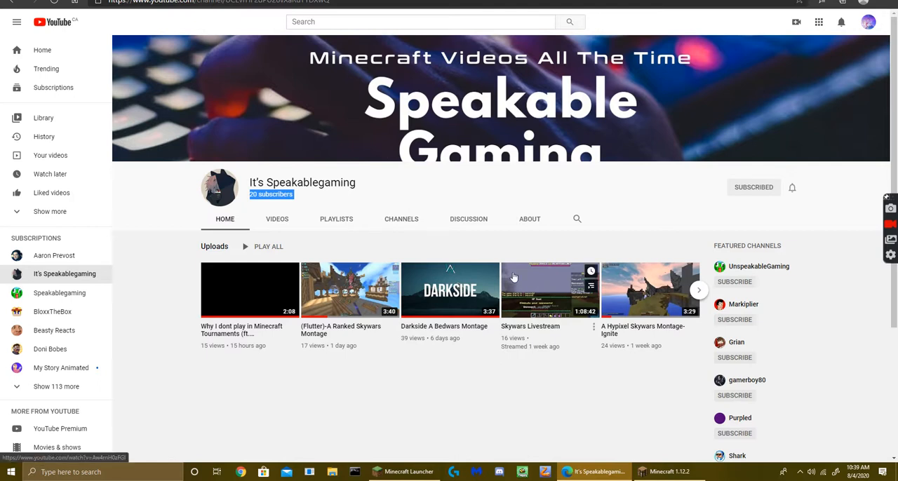
Scroll down to the Featured Channels list, then back to the top
{"action": "scroll", "scroll_direction": "down", "scroll_amount": 3}
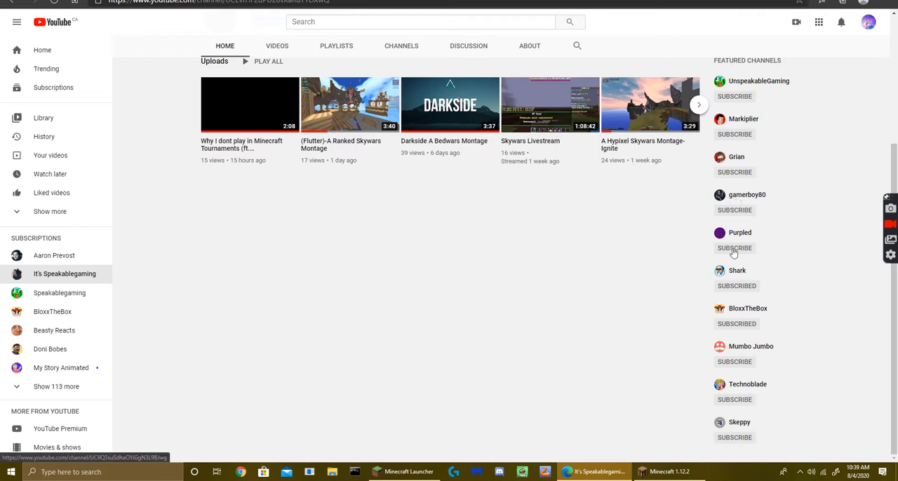
{"action": "scroll", "scroll_direction": "up", "scroll_amount": 3}
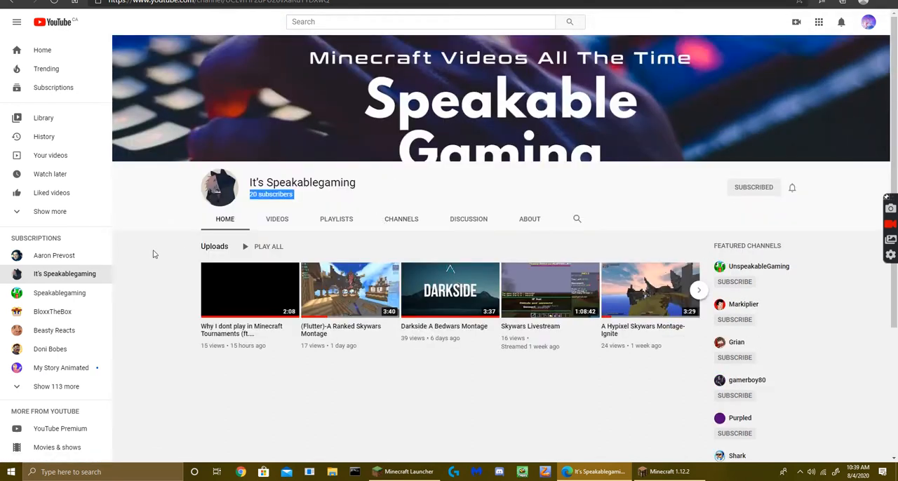
Open Your channel from the avatar menu, view Discussion, then the Channels tab
{"action": "left_click", "coordinate": [868, 21]}
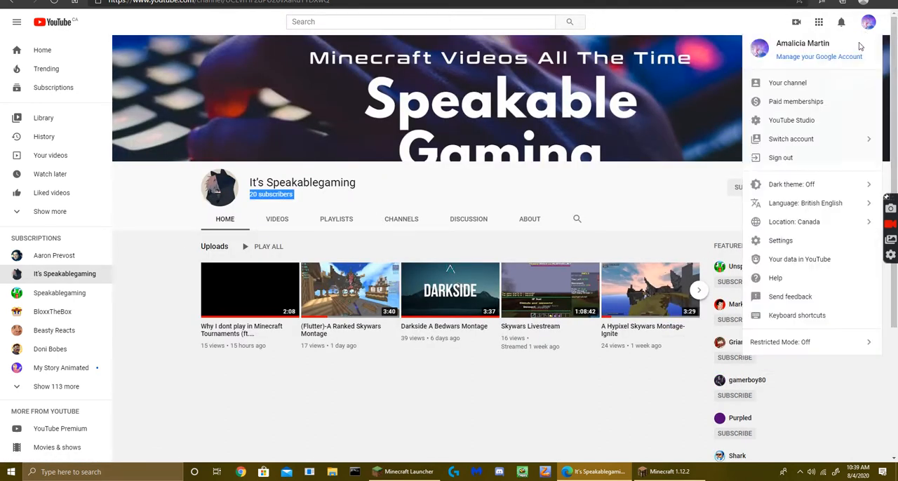
{"action": "left_click", "coordinate": [787, 82]}
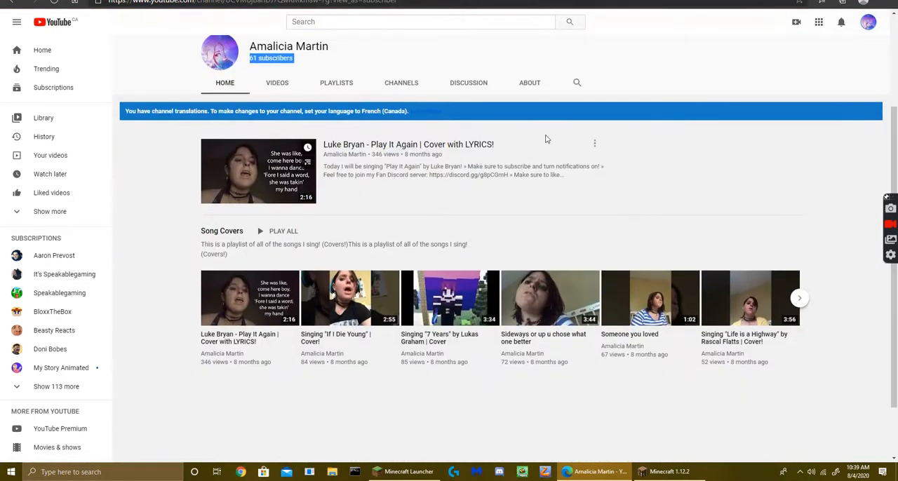
{"action": "left_click", "coordinate": [468, 83]}
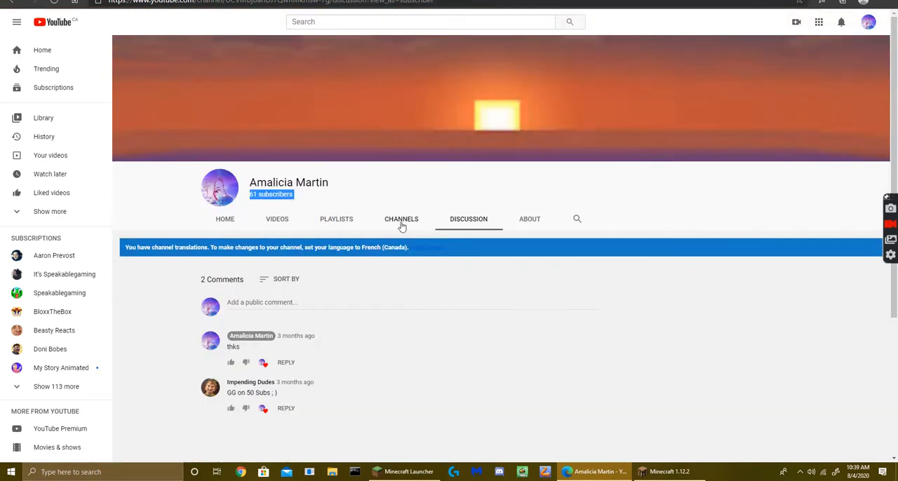
{"action": "left_click", "coordinate": [401, 218]}
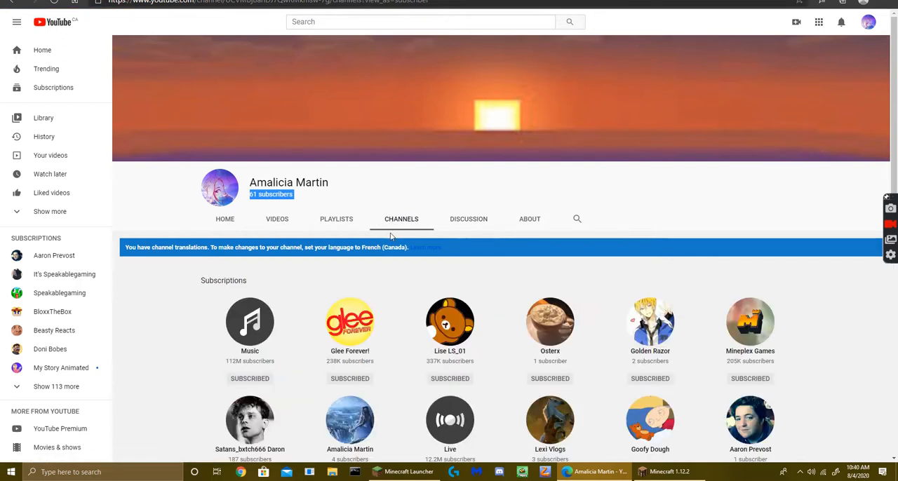
Scroll down the Subscriptions grid toward small channels like Lexi channel and Hayden
{"action": "scroll", "scroll_direction": "down", "scroll_amount": 3}
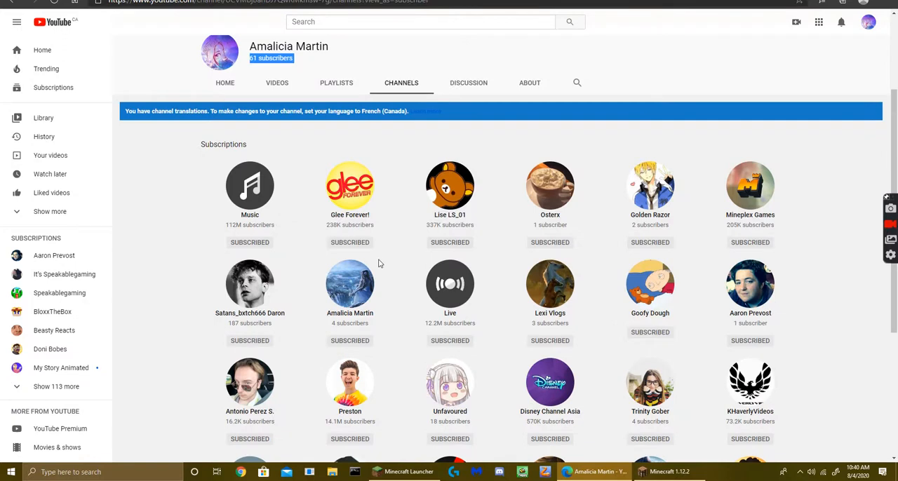
{"action": "mouse_move", "coordinate": [368, 288]}
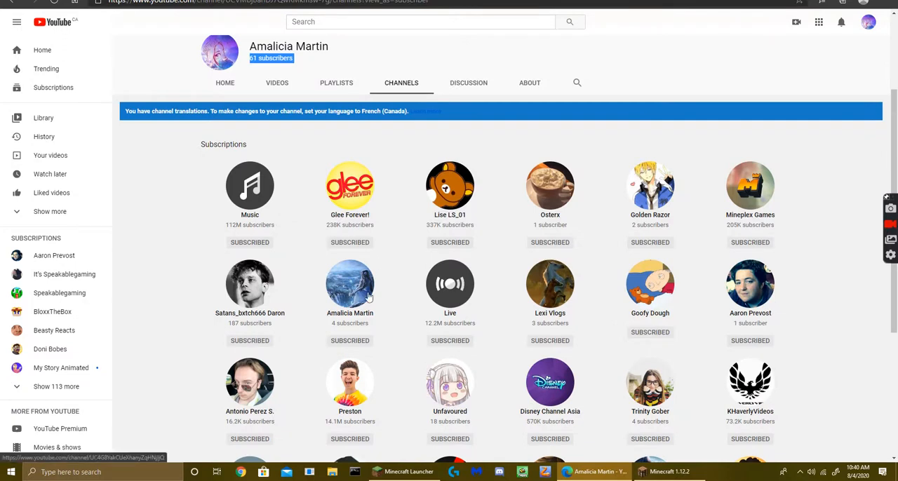
{"action": "scroll", "scroll_direction": "down", "scroll_amount": 3}
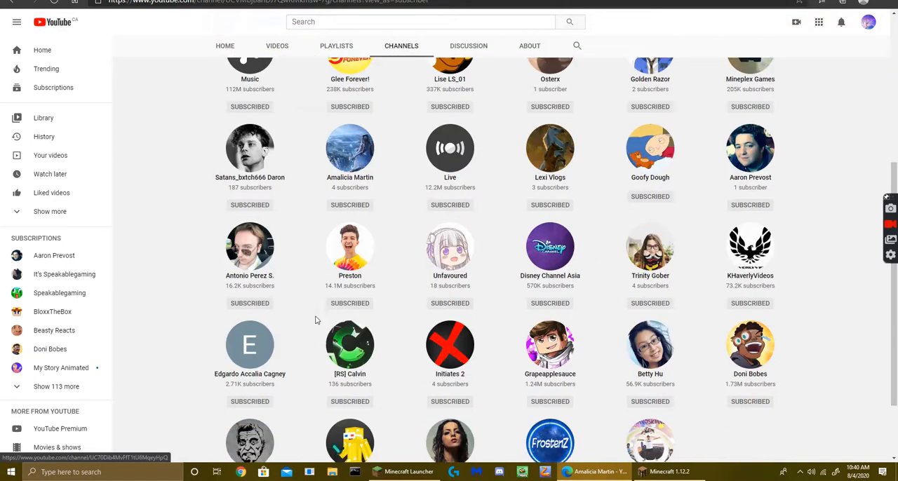
{"action": "scroll", "scroll_direction": "down", "scroll_amount": 3}
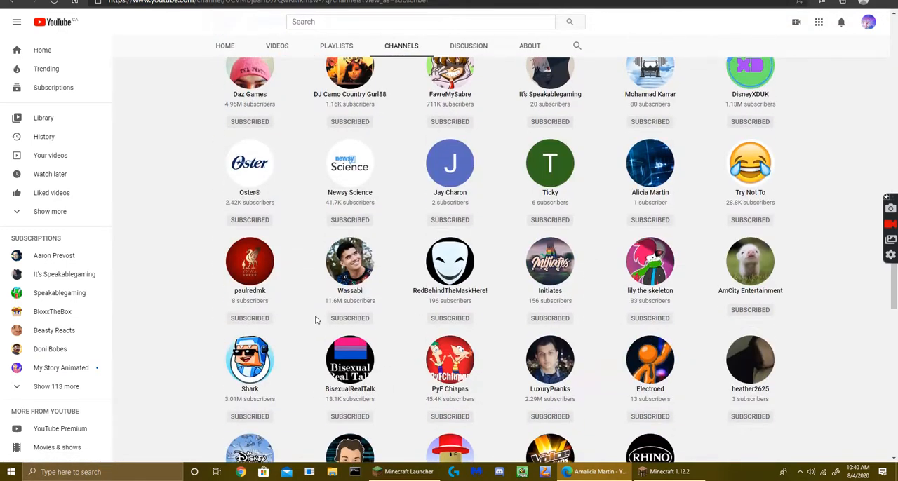
{"action": "mouse_move", "coordinate": [548, 331]}
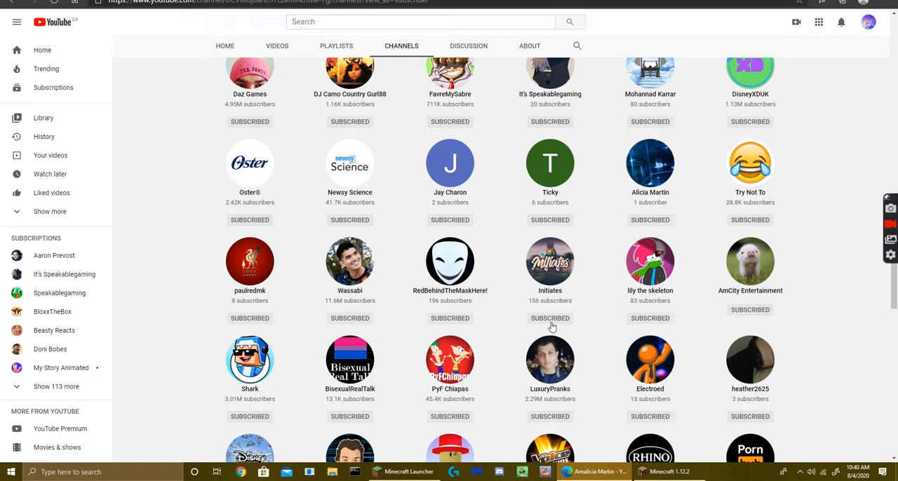
{"action": "scroll", "scroll_direction": "down", "scroll_amount": 3}
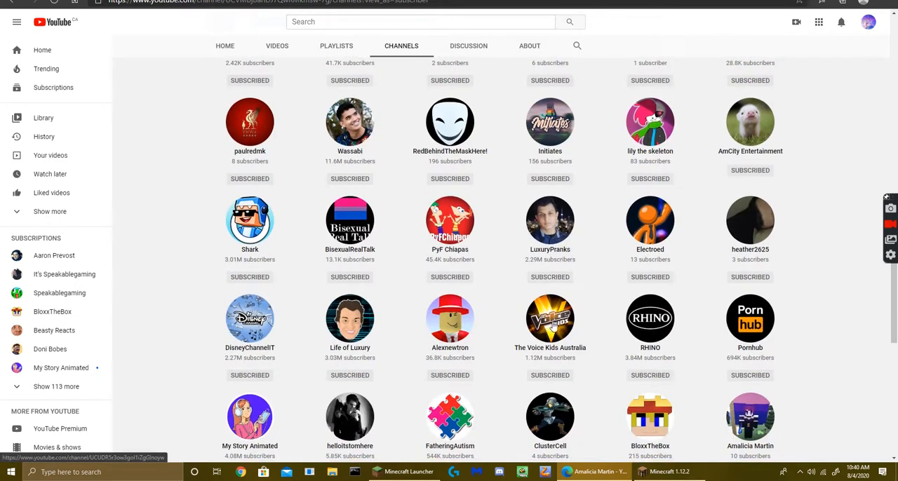
{"action": "scroll", "scroll_direction": "down", "scroll_amount": 3}
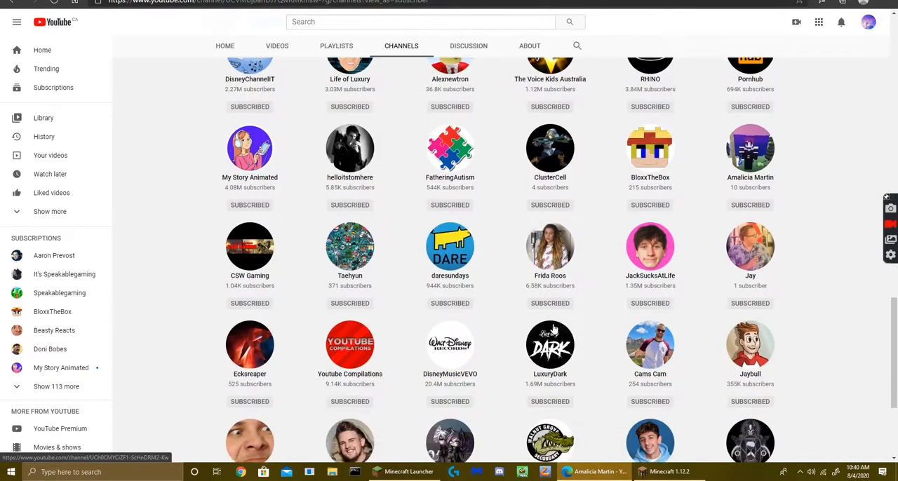
{"action": "scroll", "scroll_direction": "down", "scroll_amount": 3}
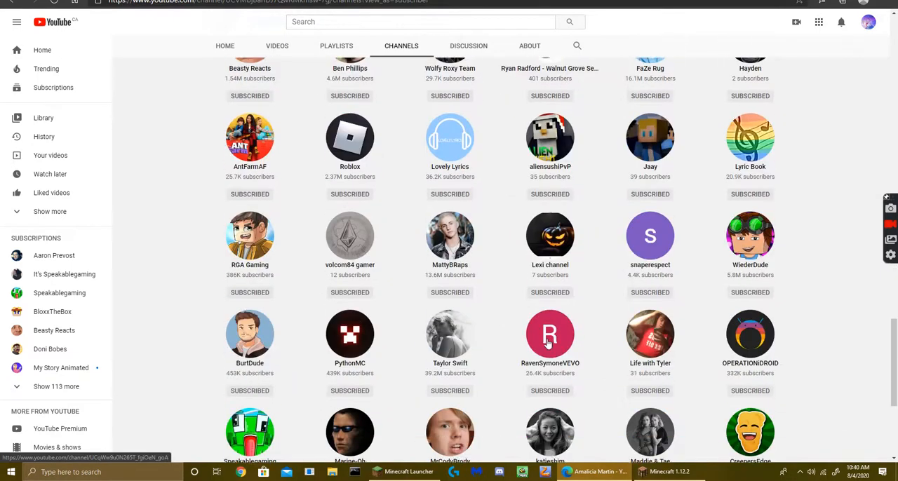
{"action": "scroll", "scroll_direction": "down", "scroll_amount": 3}
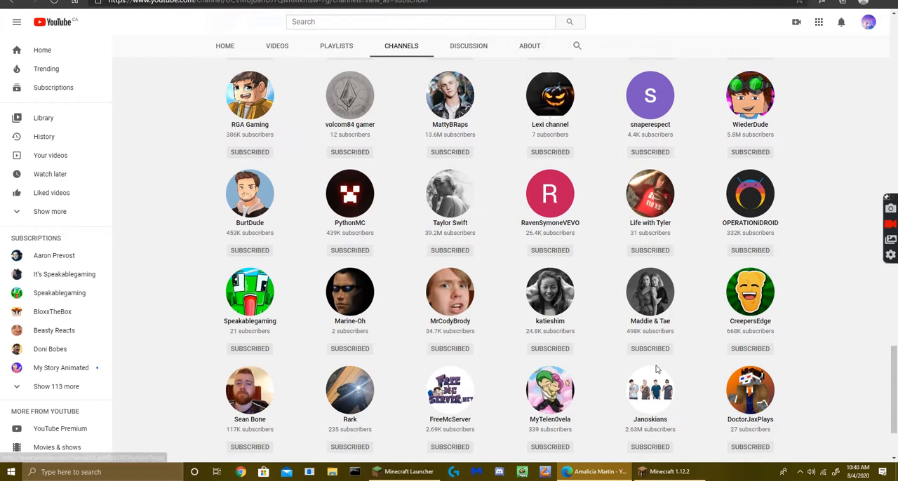
{"action": "scroll", "scroll_direction": "down", "scroll_amount": 3}
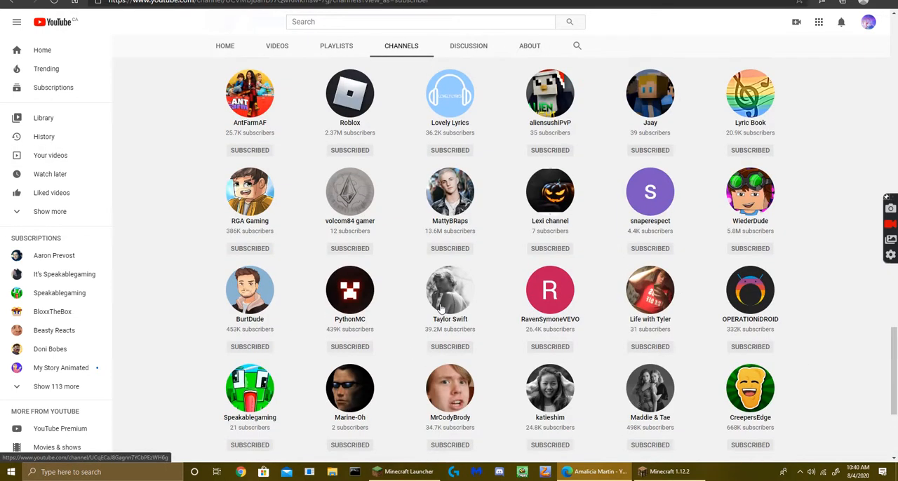
{"action": "scroll", "scroll_direction": "up", "scroll_amount": 3}
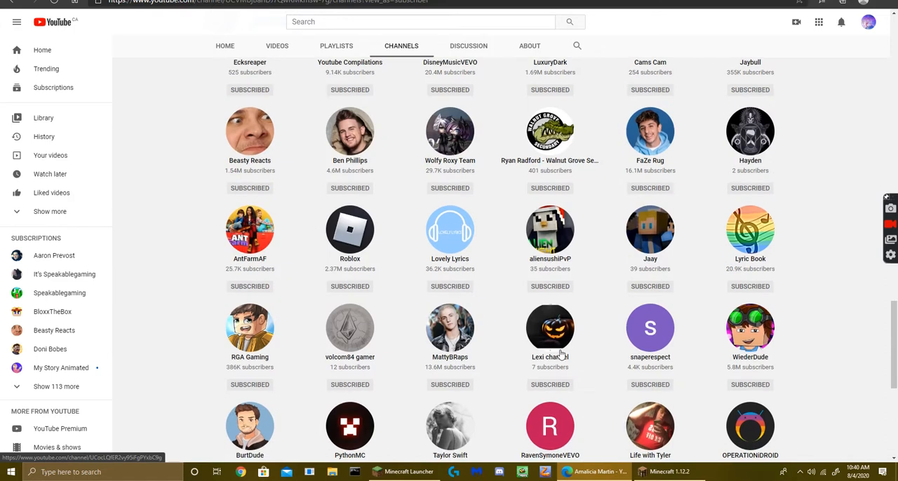
{"action": "mouse_move", "coordinate": [540, 384]}
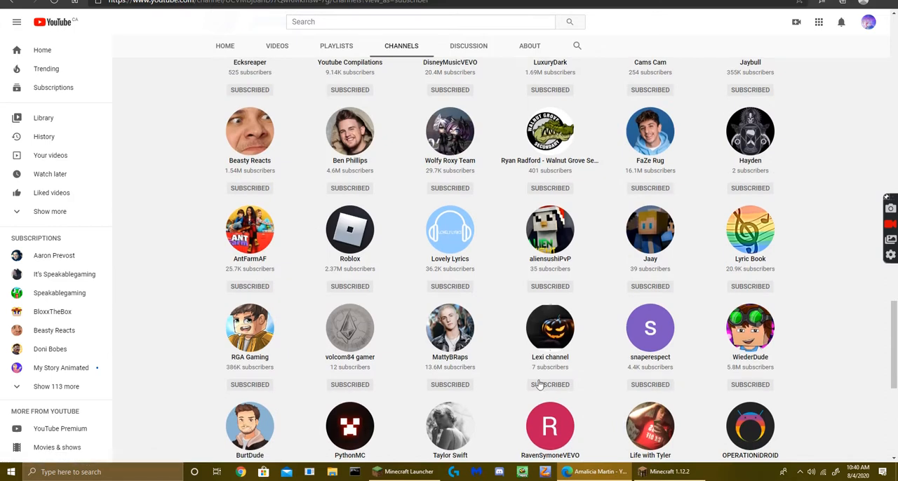
{"action": "mouse_move", "coordinate": [537, 386]}
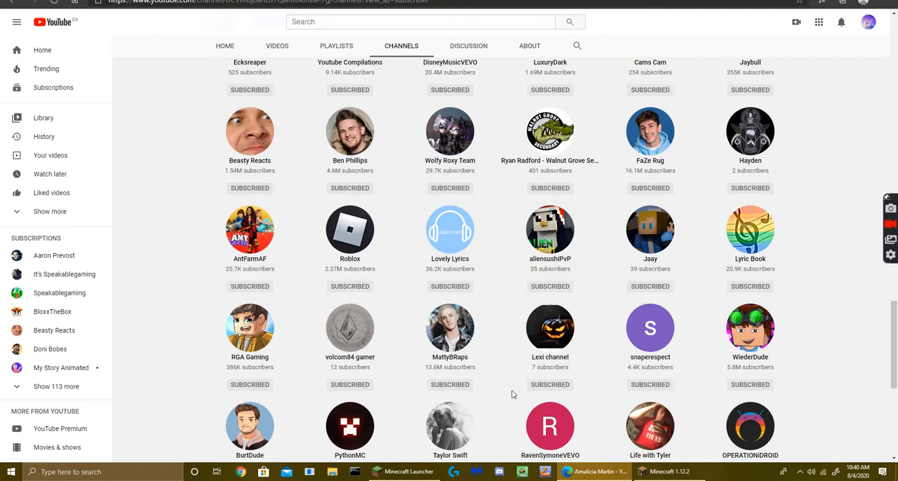
{"action": "mouse_move", "coordinate": [533, 374]}
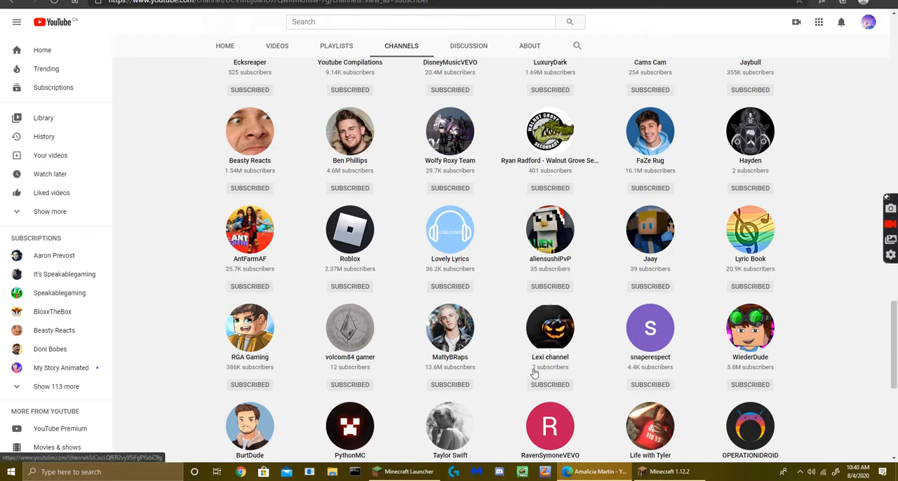